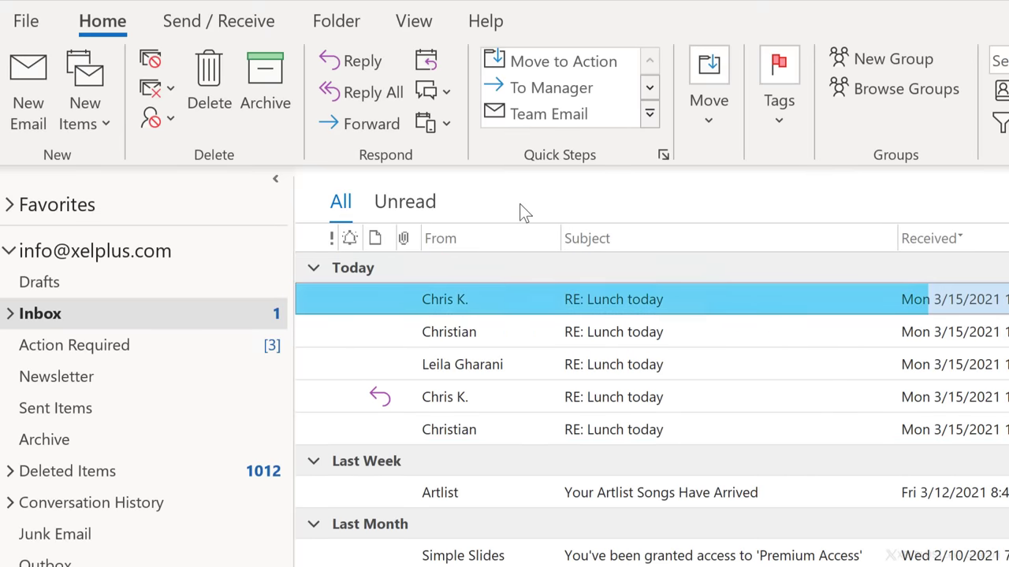
Clean up the inbox and subfolders, moving redundant replies to Deleted Items, leaving one 'RE: Lunch today'.
left_click_drag(296, 319, 875, 432)
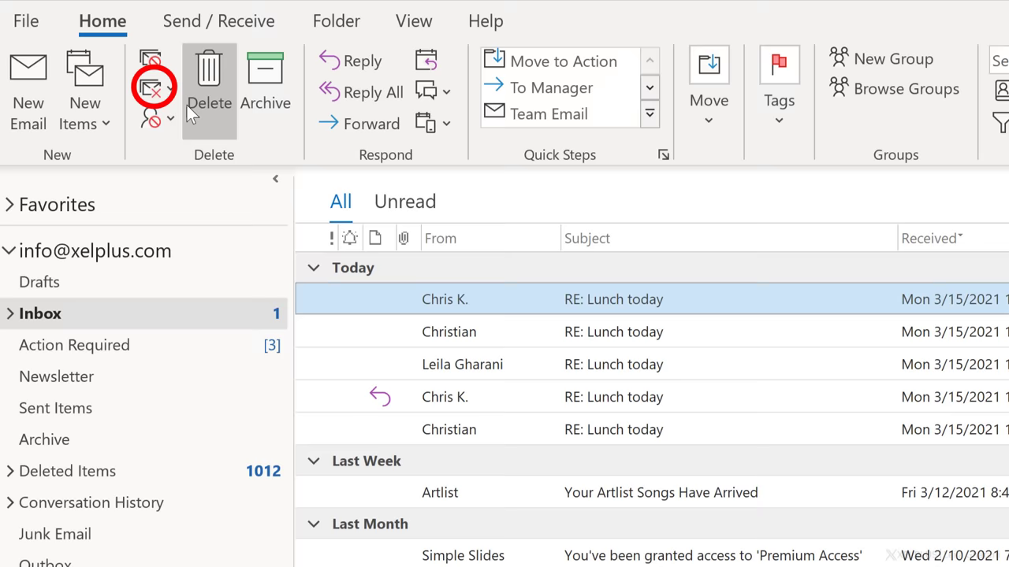
left_click(171, 87)
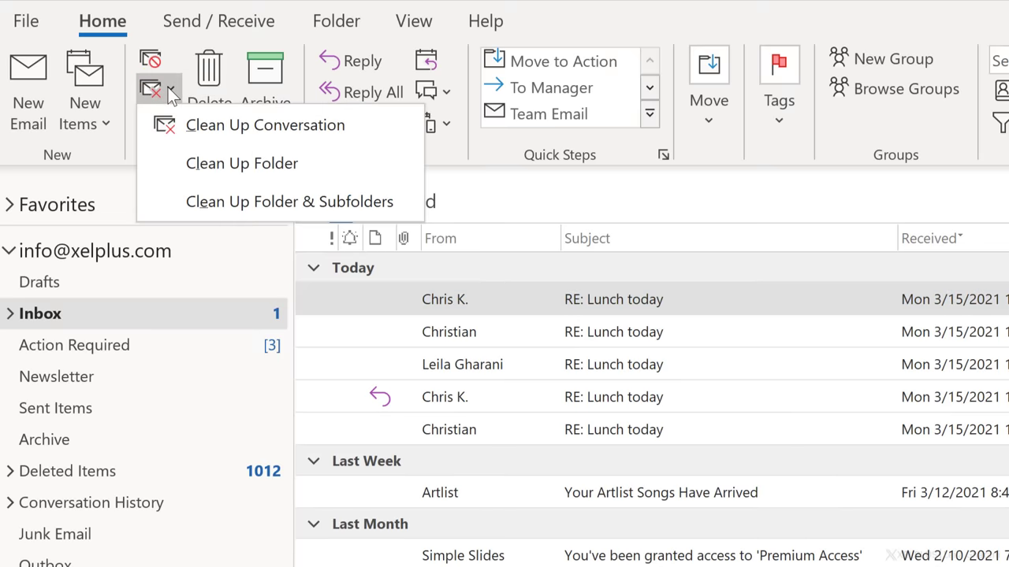
mouse_move(290, 130)
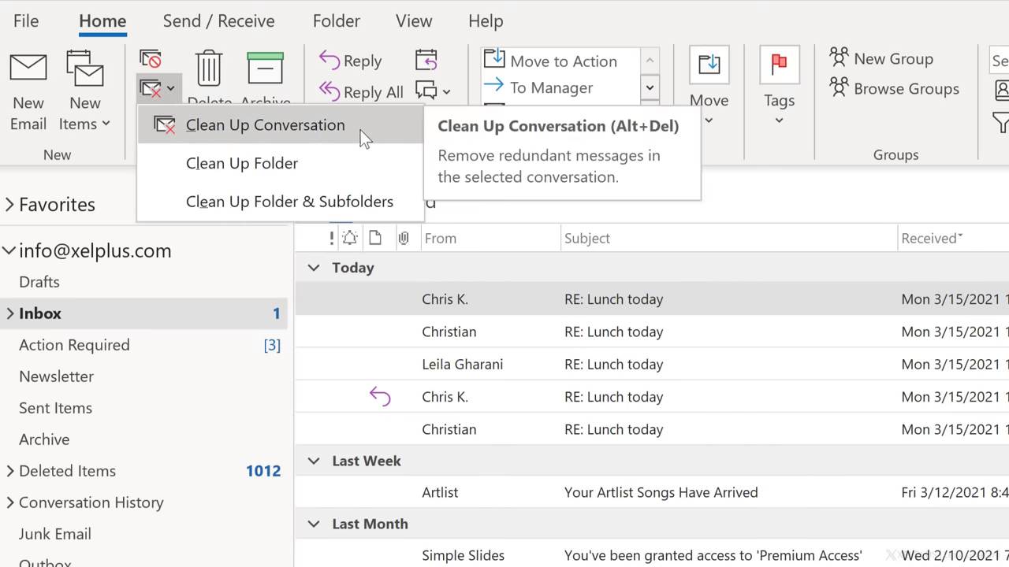
mouse_move(396, 173)
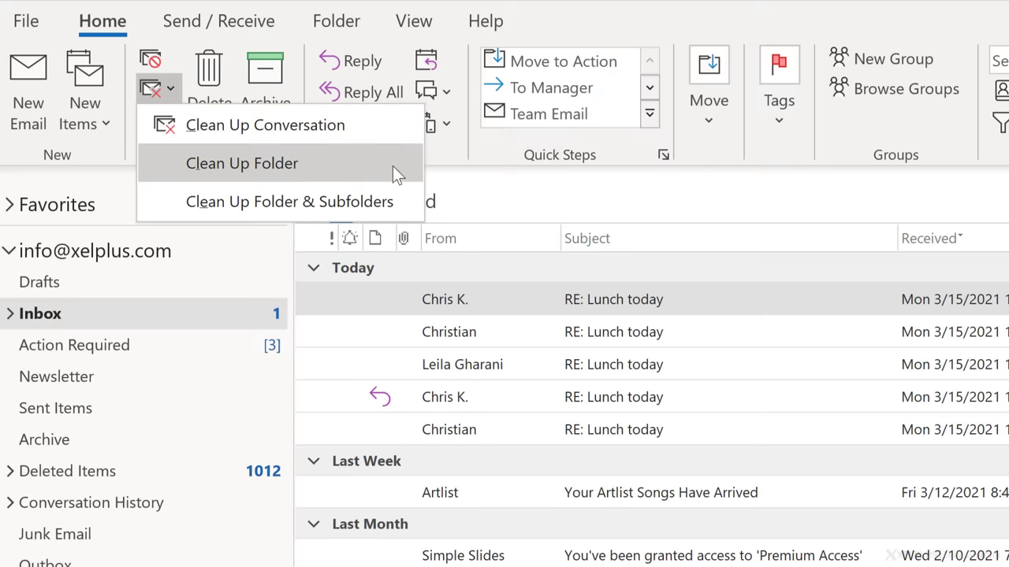
mouse_move(241, 163)
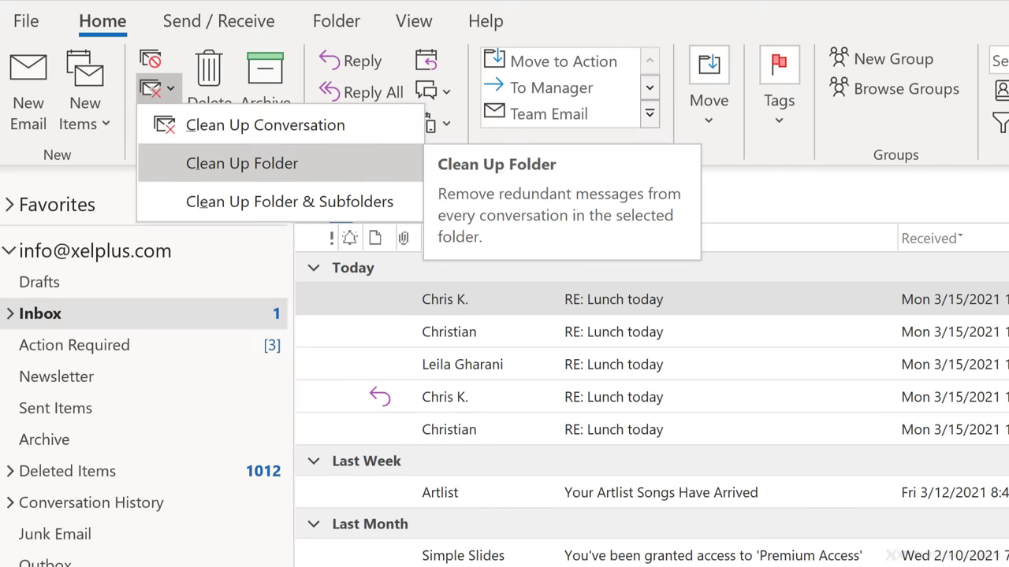
mouse_move(394, 174)
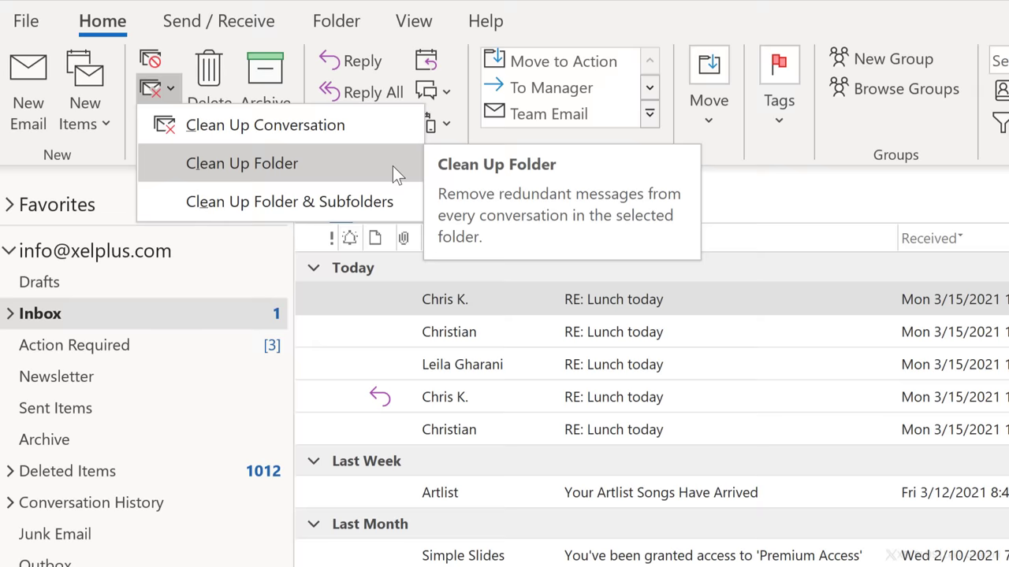
mouse_move(395, 201)
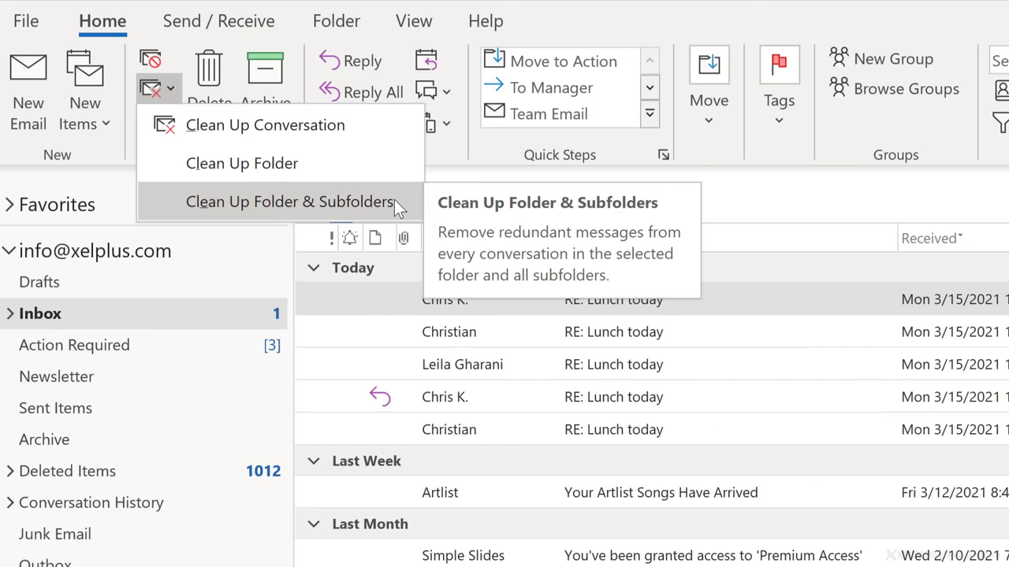
left_click(242, 163)
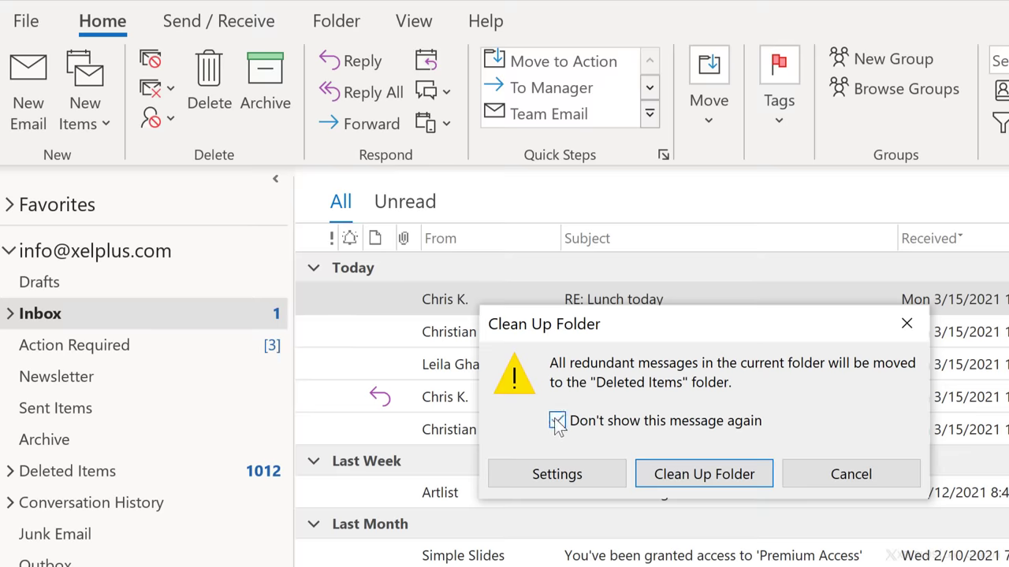
left_click(704, 474)
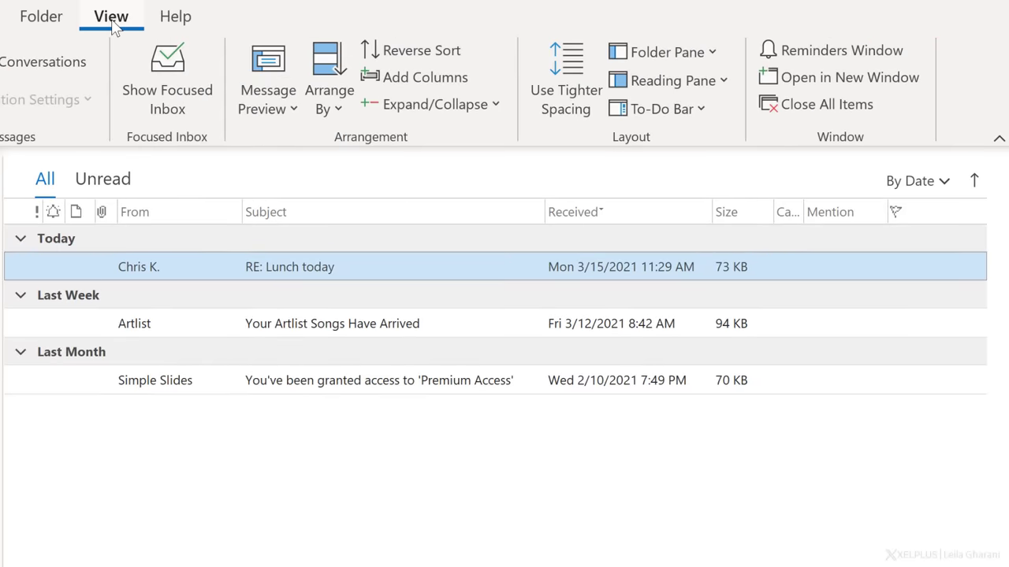
mouse_move(563, 67)
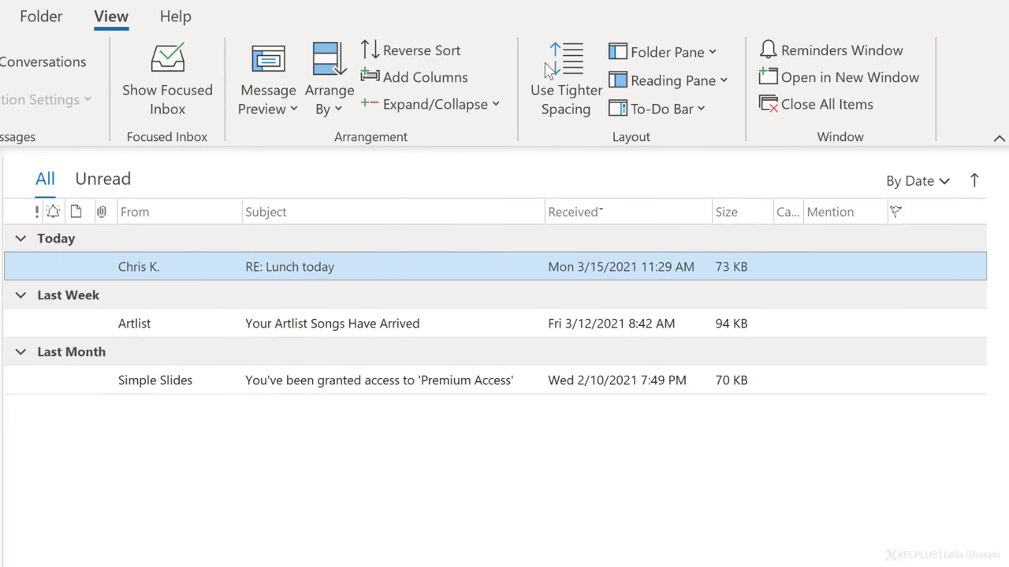
Add the Calendar and Tasks panes to the To-Do Bar beside the inbox.
left_click(661, 108)
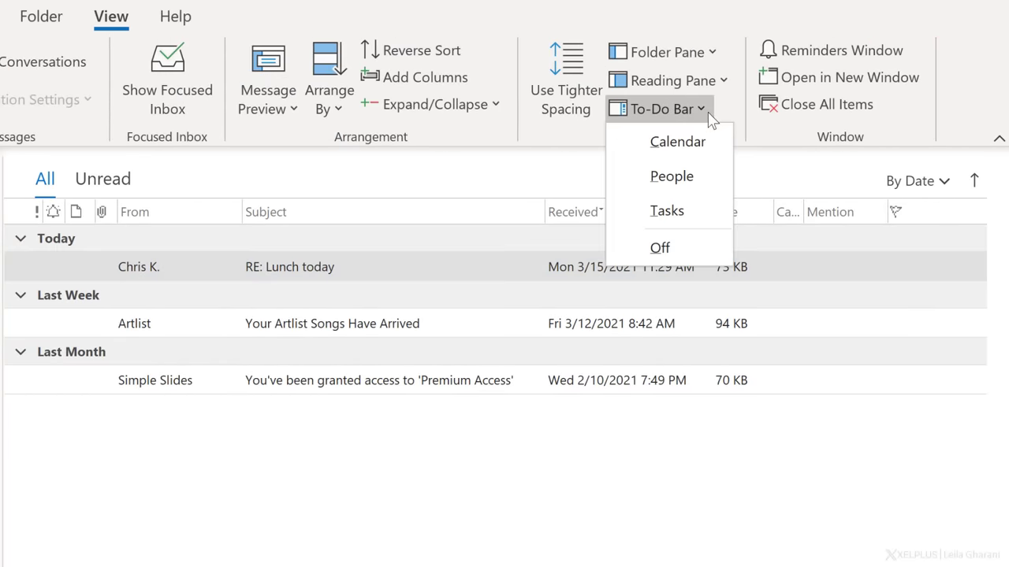
left_click(677, 141)
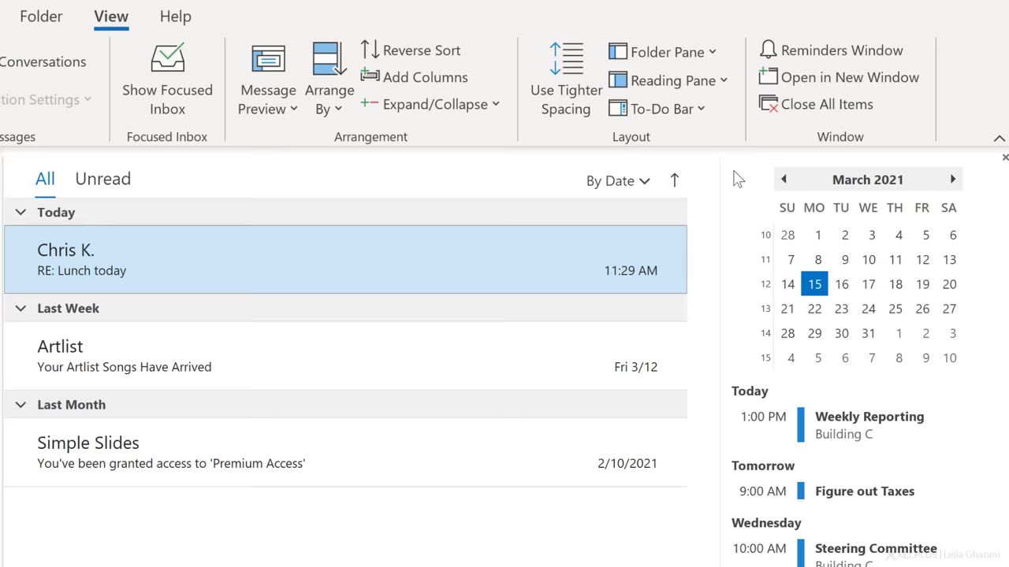
left_click(658, 108)
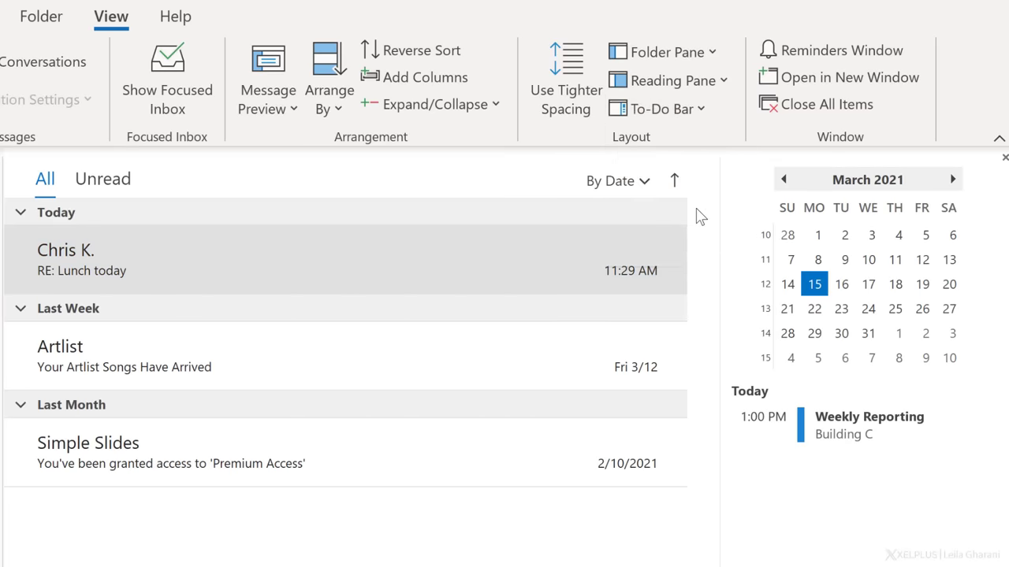
left_click(658, 108)
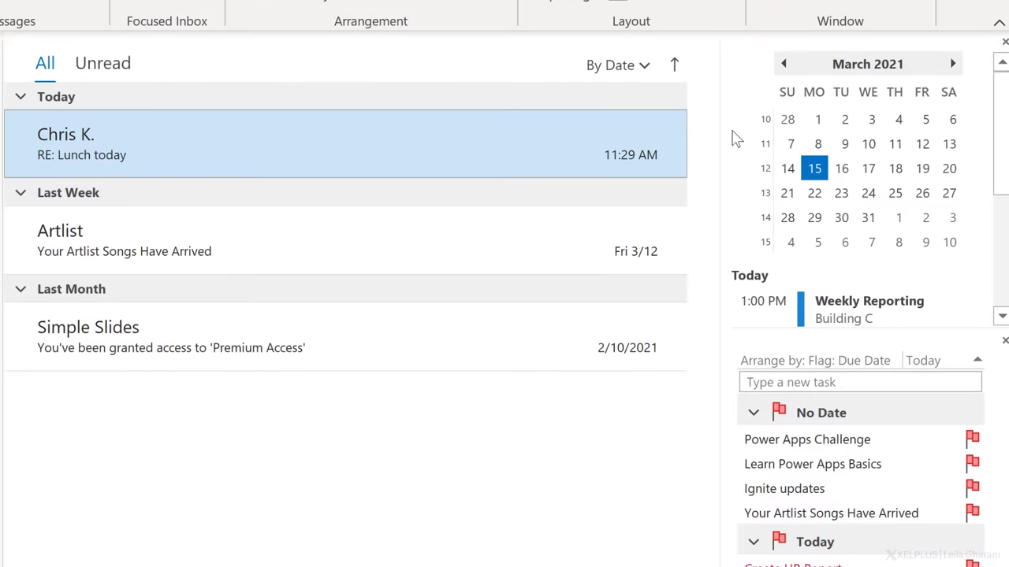